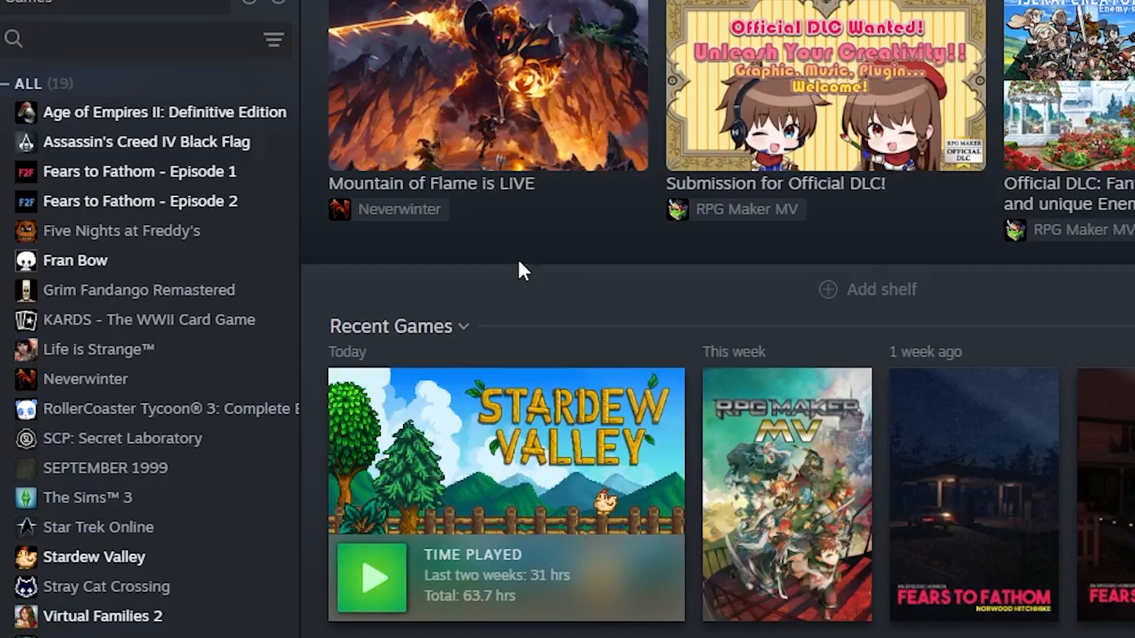
{"action": "mouse_move", "coordinate": [409, 315]}
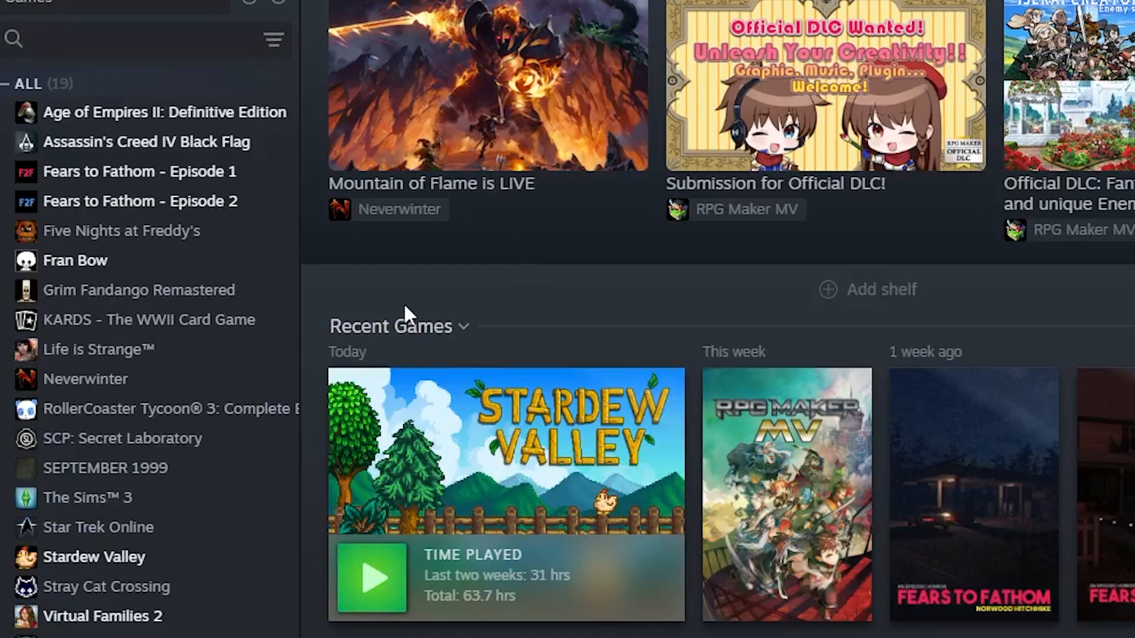
{"action": "mouse_move", "coordinate": [93, 557]}
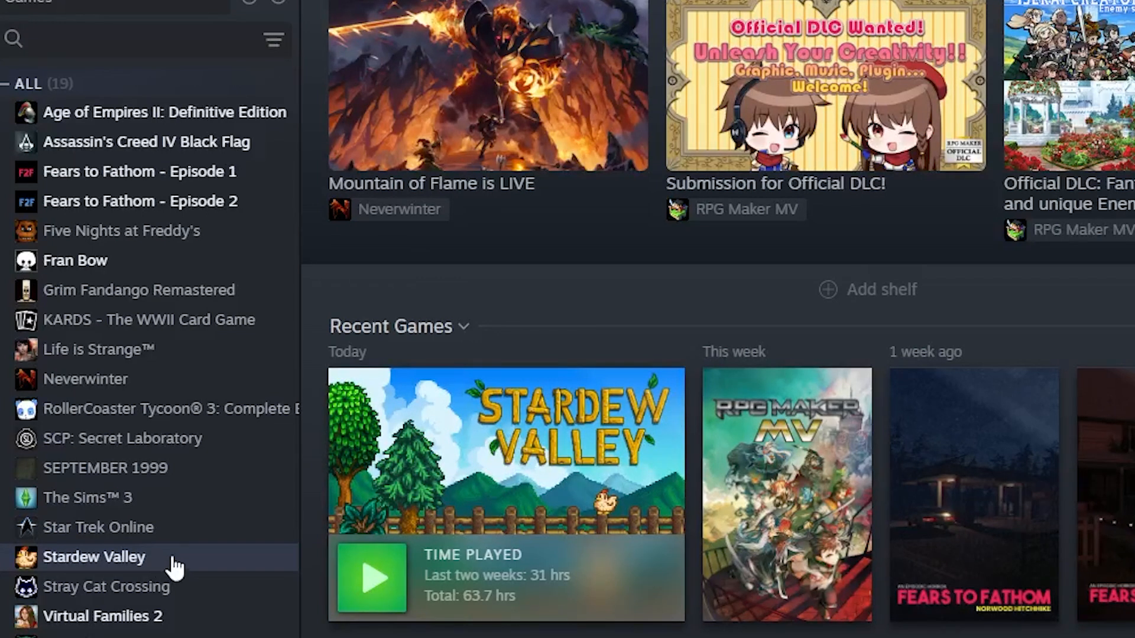
Step: Open Stardew Valley's right-click menu in the Steam library sidebar
{"action": "right_click", "coordinate": [93, 556]}
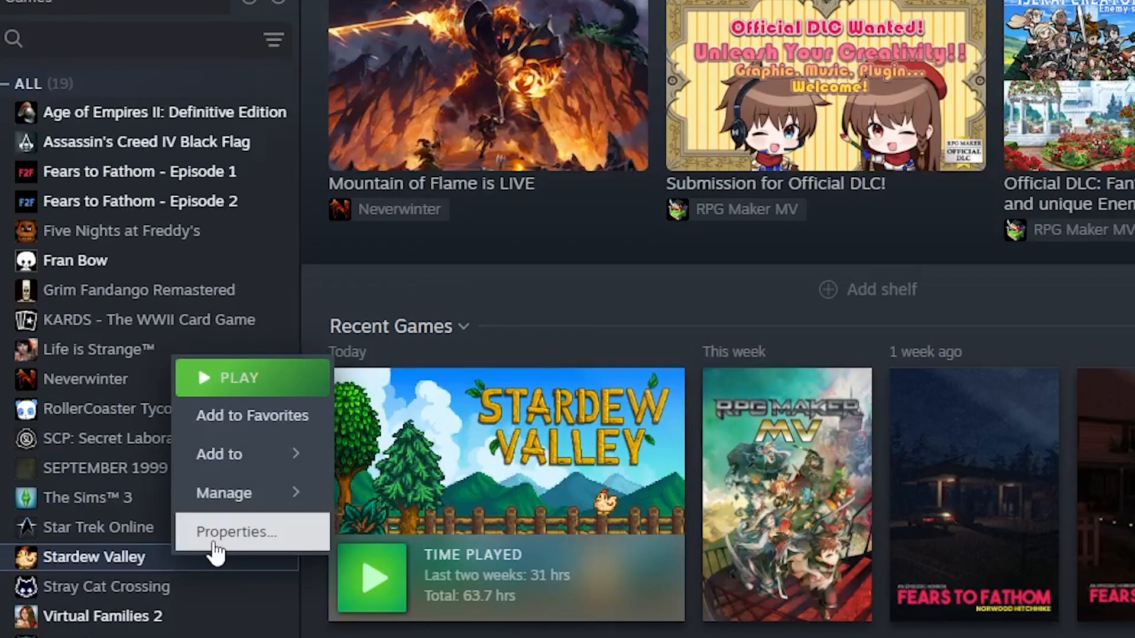
Step: Create a backup of Stardew Valley's installed files in Documents\Stardew Valley Backup
{"action": "left_click", "coordinate": [233, 531]}
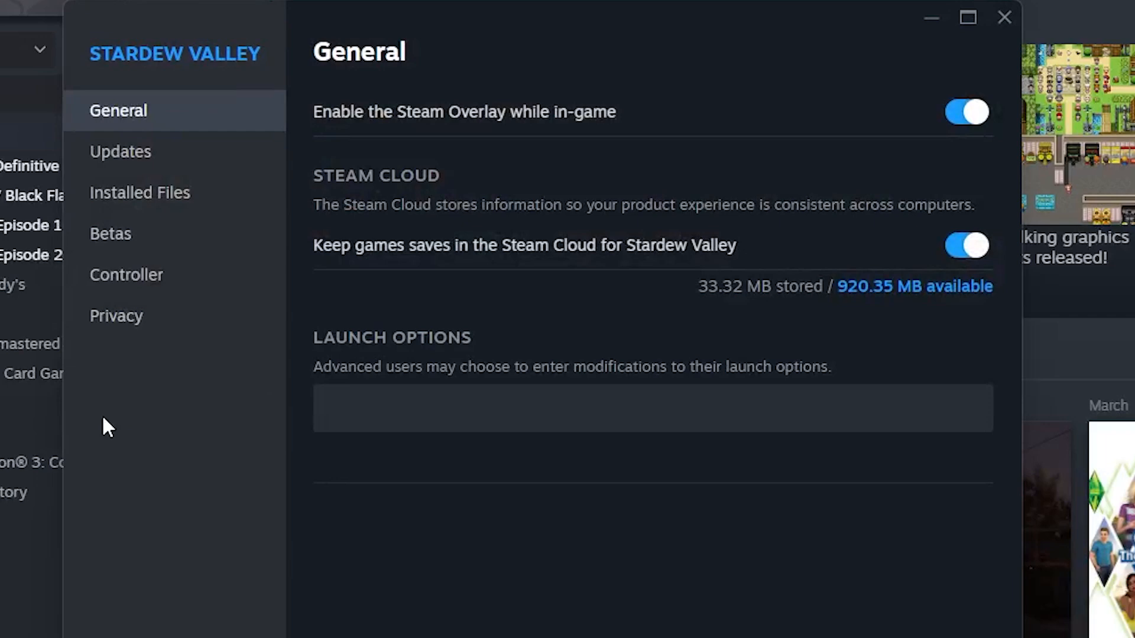
{"action": "left_click", "coordinate": [139, 193]}
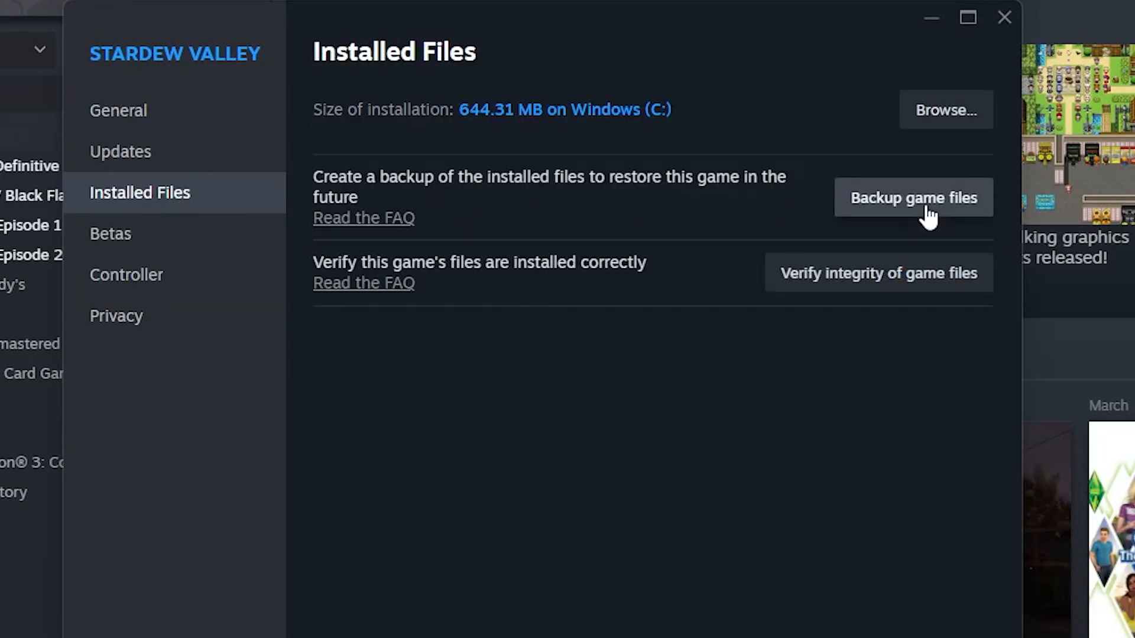
{"action": "left_click", "coordinate": [912, 198]}
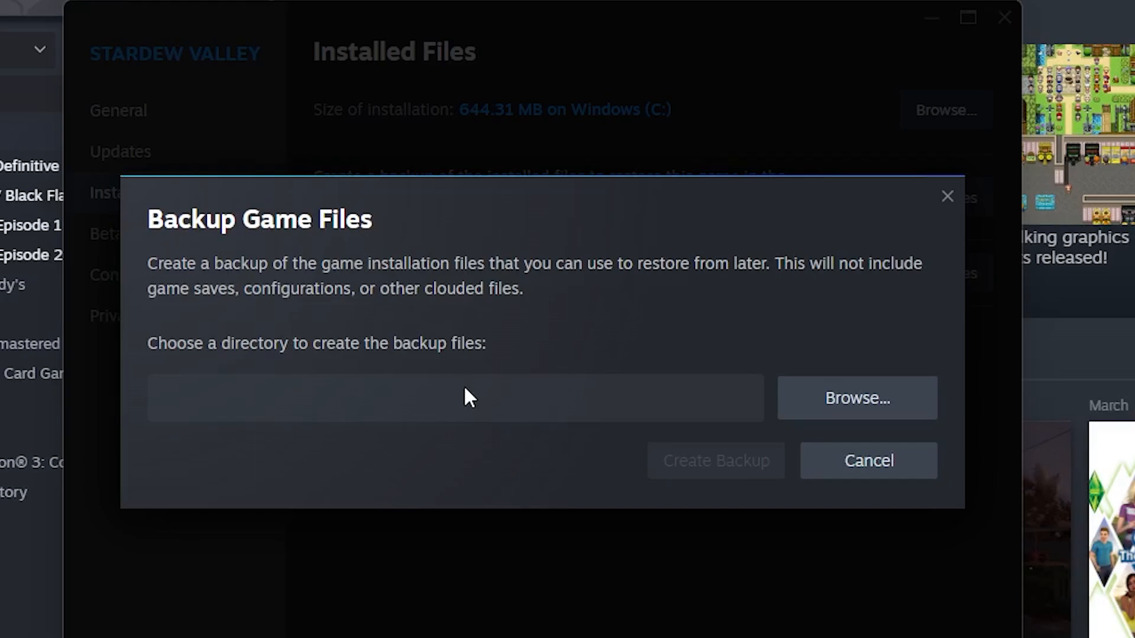
{"action": "left_click", "coordinate": [856, 397]}
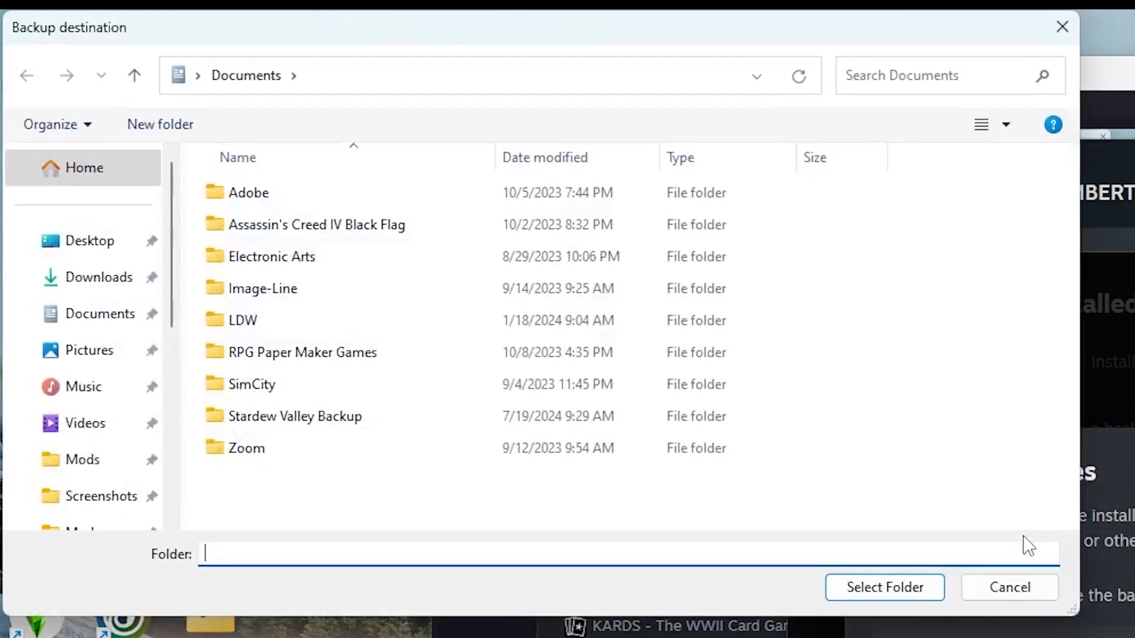
{"action": "double_click", "coordinate": [296, 416]}
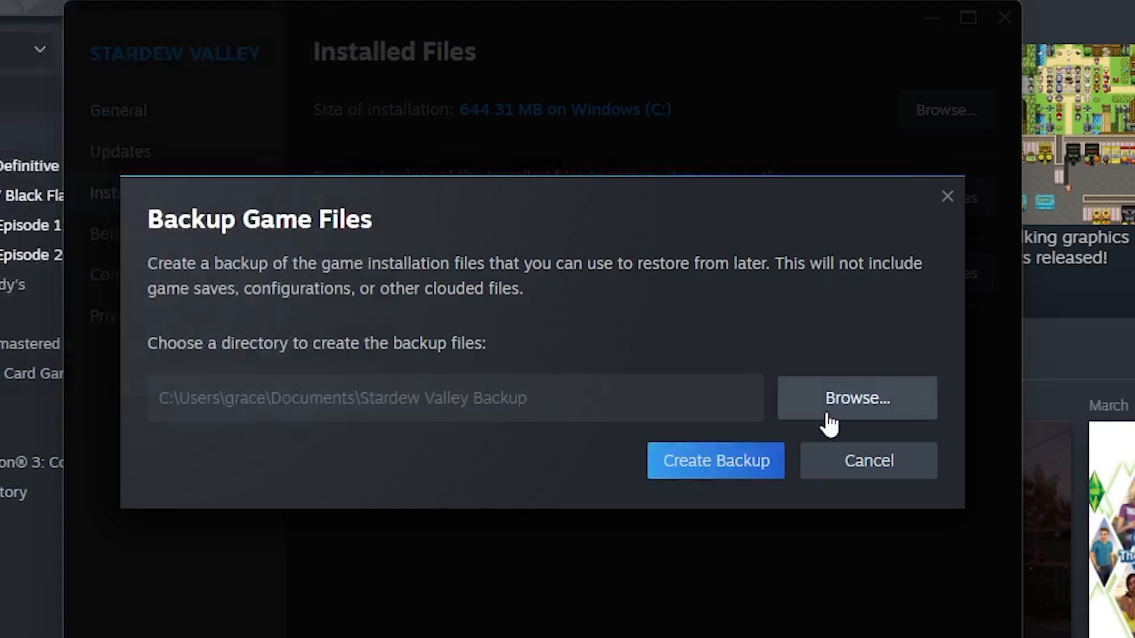
{"action": "left_click", "coordinate": [715, 461]}
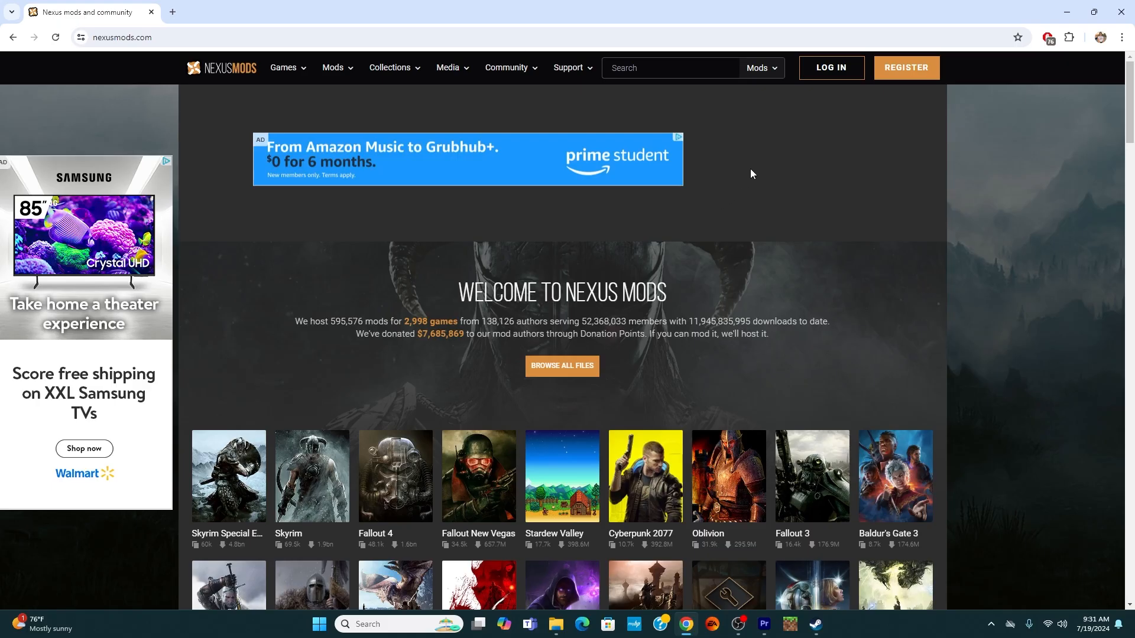
{"action": "mouse_move", "coordinate": [801, 154]}
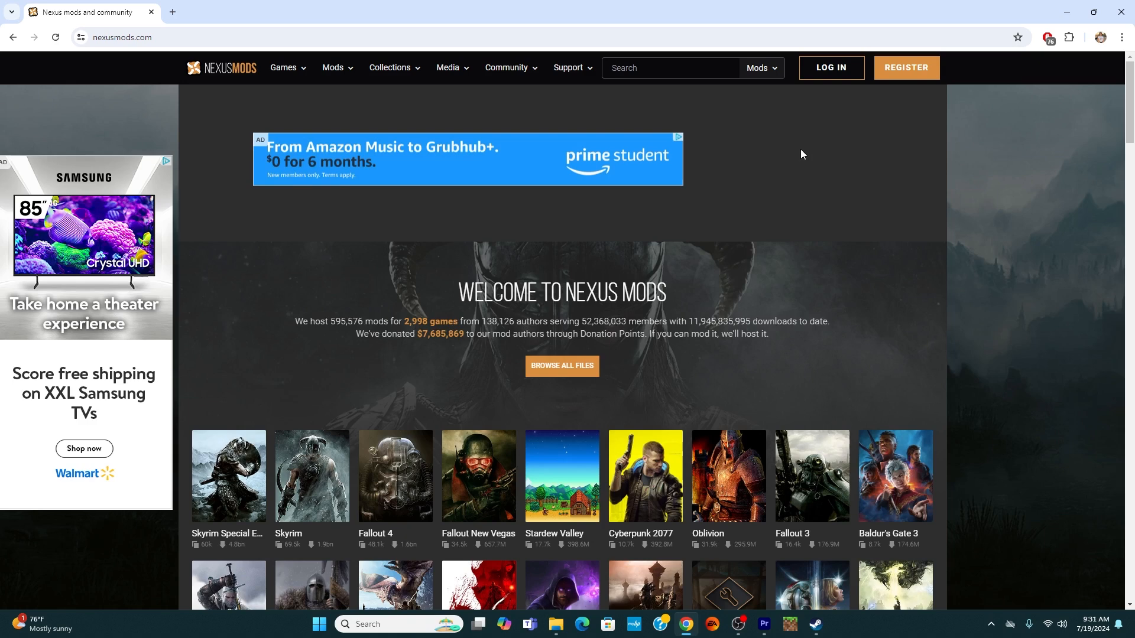
{"action": "mouse_move", "coordinate": [791, 155]}
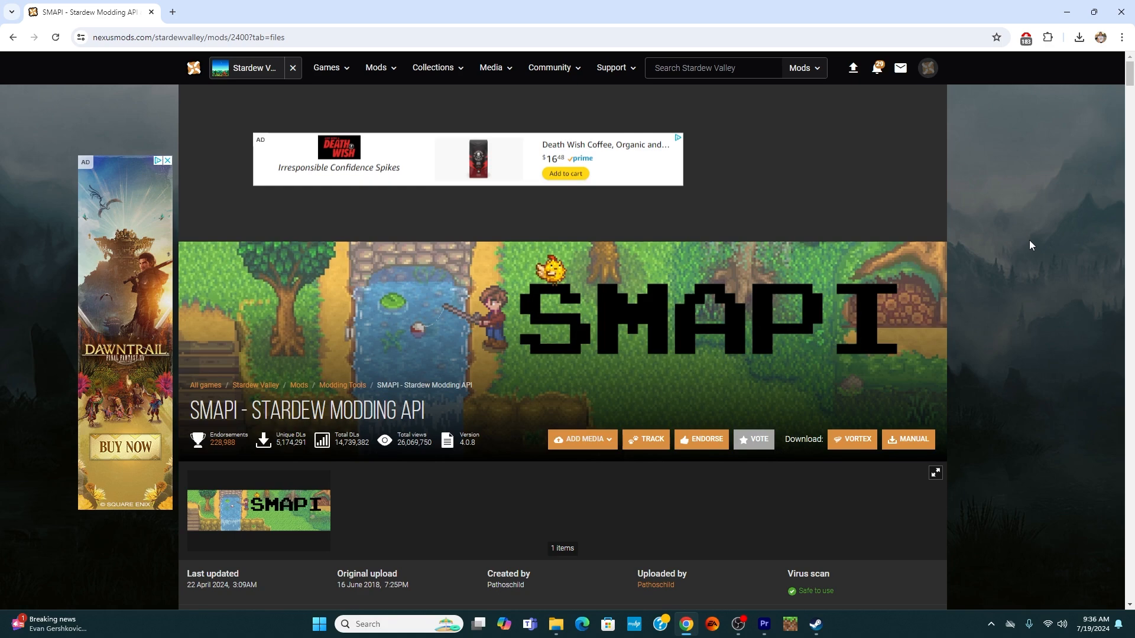
{"action": "mouse_move", "coordinate": [707, 205]}
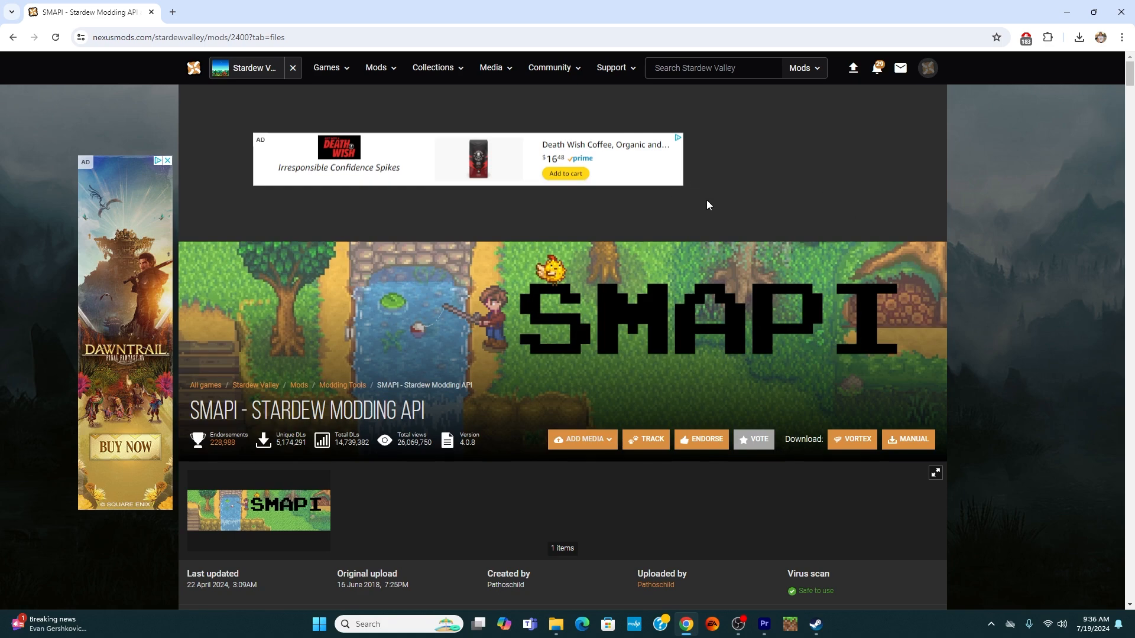
Step: Download the SMAPI 4.0.8 zip from the Files section using the free Slow Download
{"action": "scroll", "scroll_direction": "down", "scroll_amount": 3}
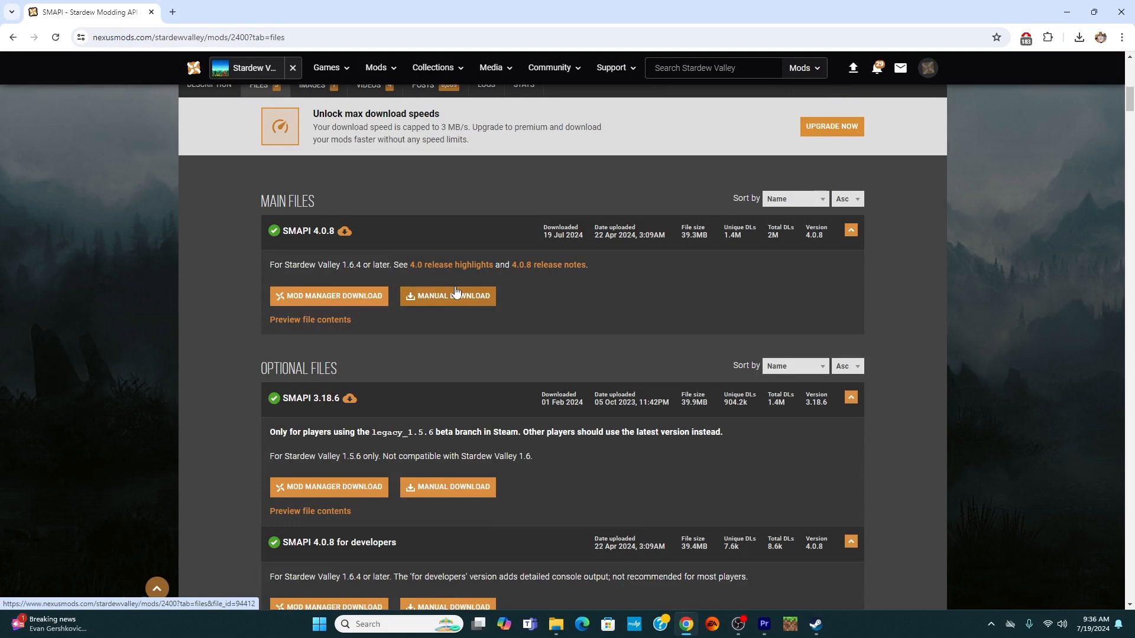
{"action": "mouse_move", "coordinate": [389, 278]}
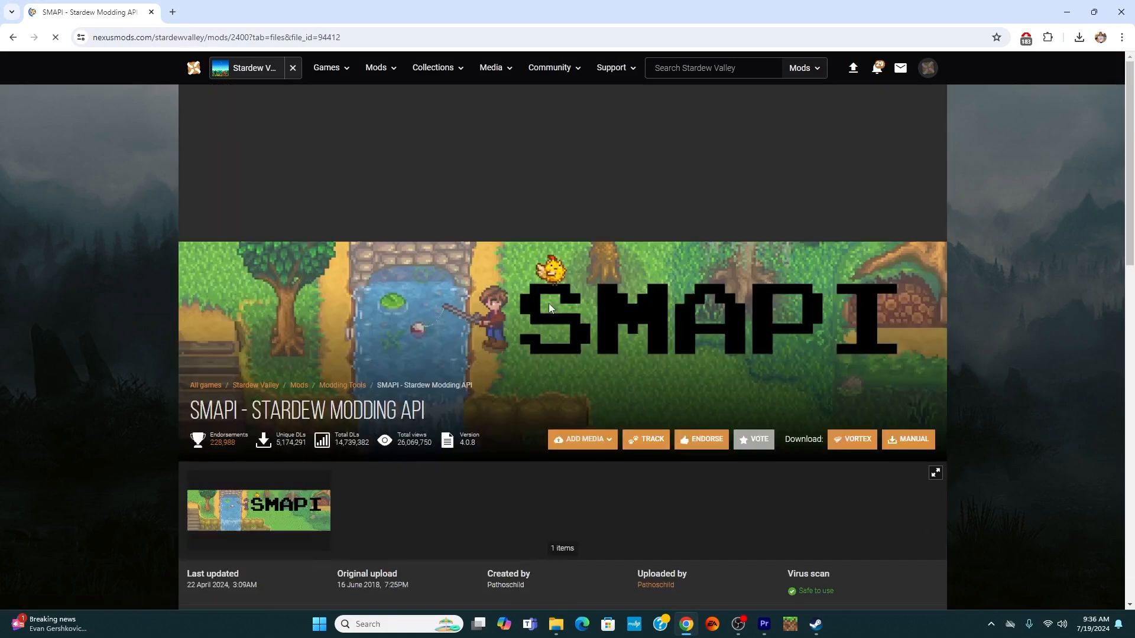
{"action": "left_click", "coordinate": [907, 439]}
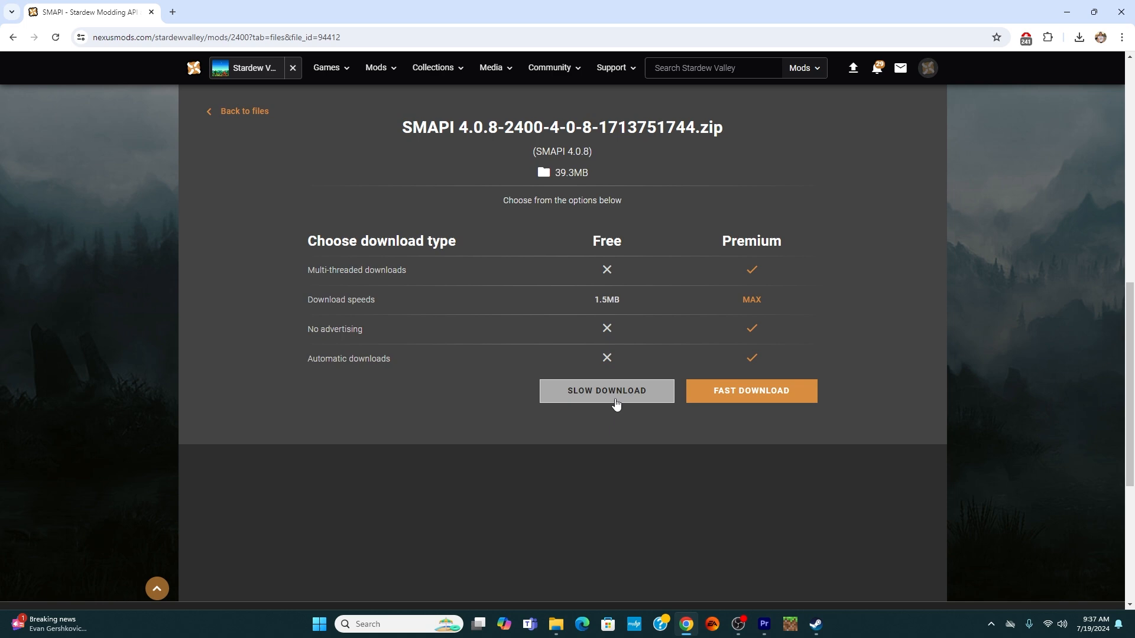
{"action": "left_click", "coordinate": [605, 391]}
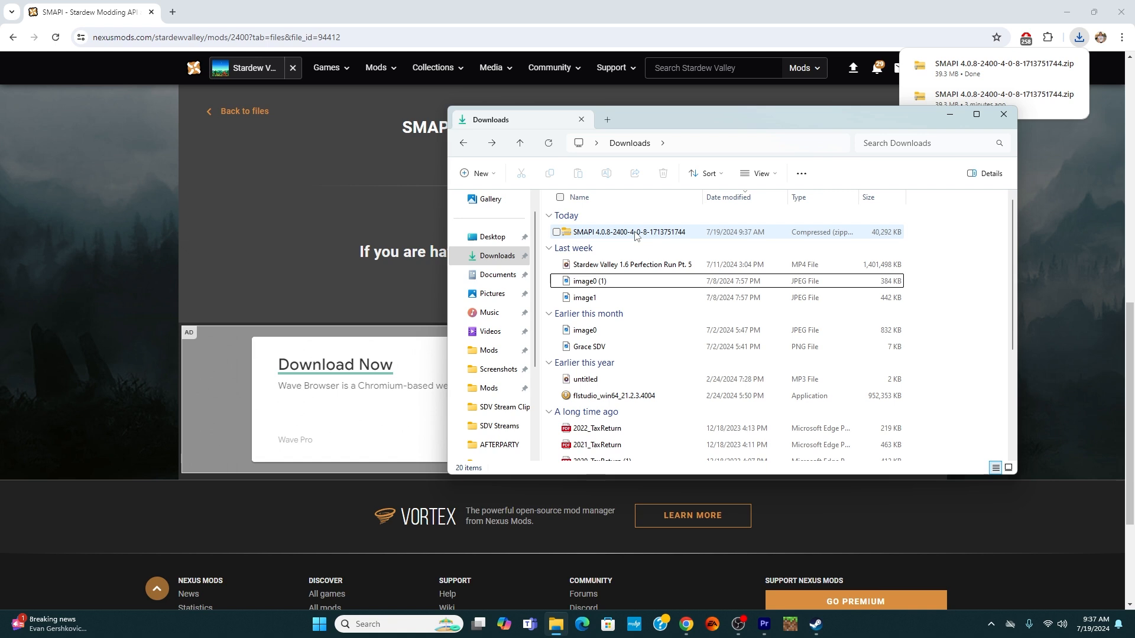
Step: Extract the SMAPI 4.0.8 zip in Downloads and run 'install on Windows'
{"action": "right_click", "coordinate": [627, 232]}
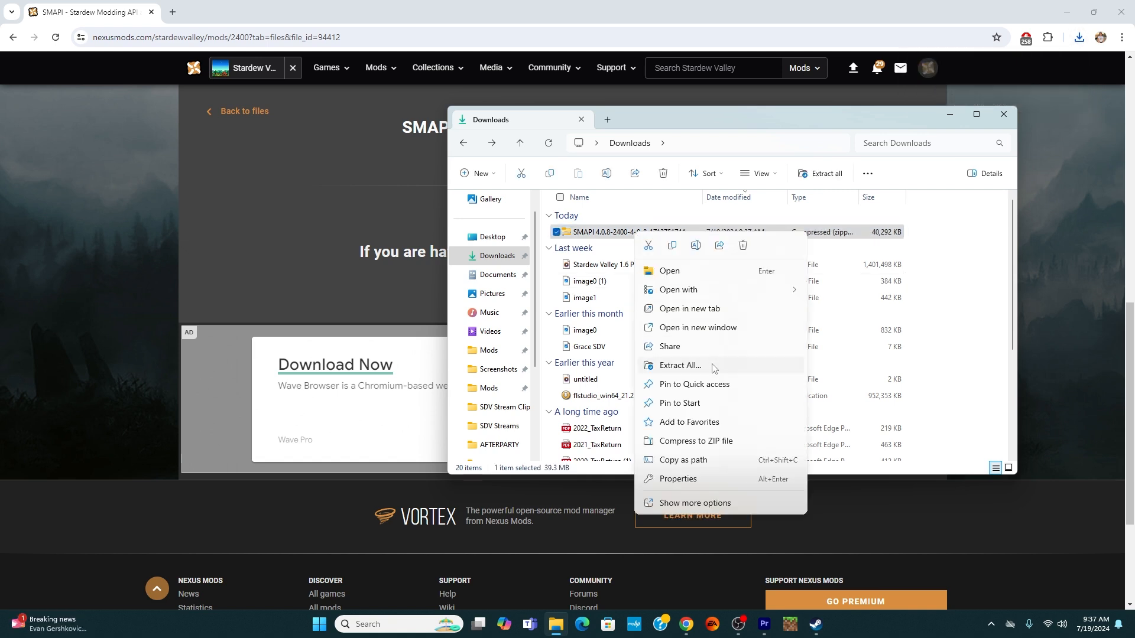
{"action": "left_click", "coordinate": [679, 368]}
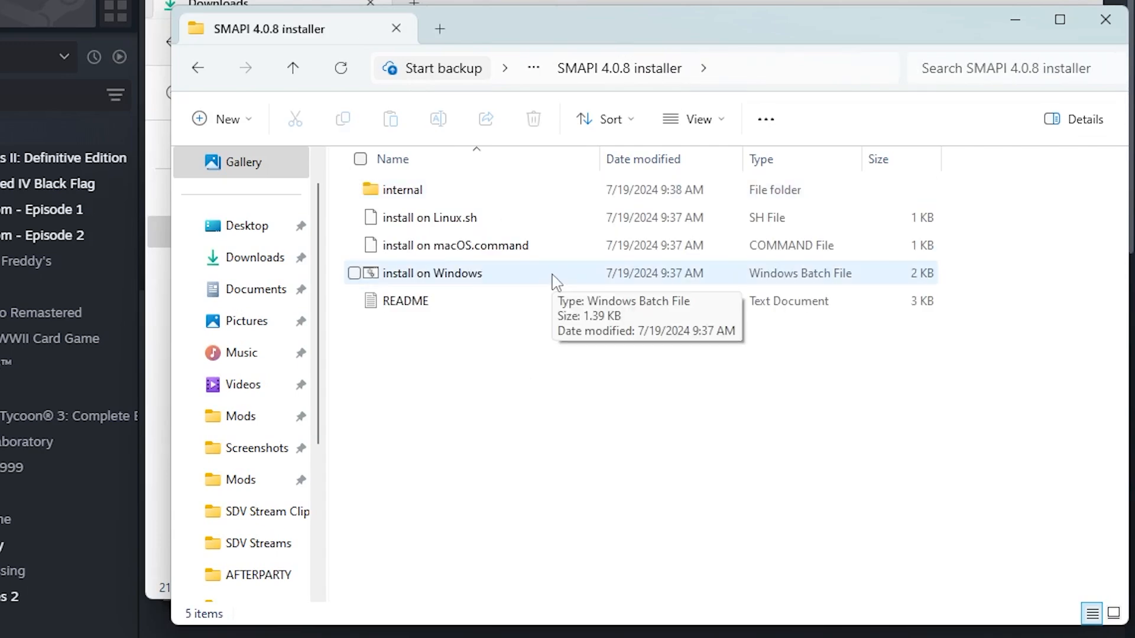
{"action": "double_click", "coordinate": [436, 273]}
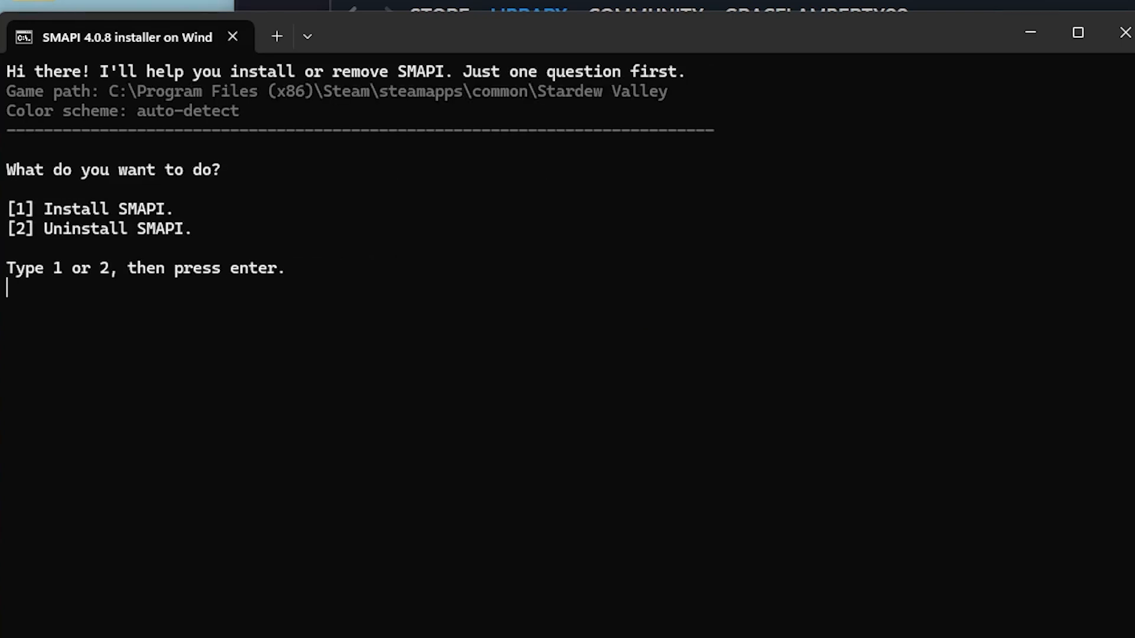
Step: Enter option 1 in the SMAPI installer console to install SMAPI
{"action": "type", "text": "1"}
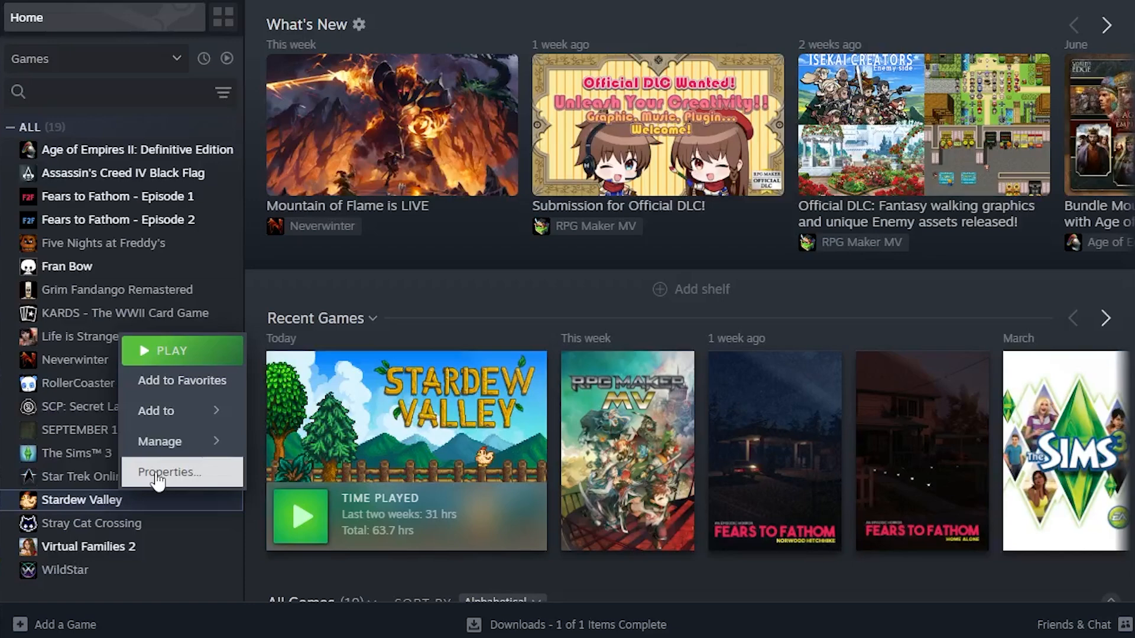
Step: Choose Properties from Stardew Valley's library context menu
{"action": "left_click", "coordinate": [168, 471]}
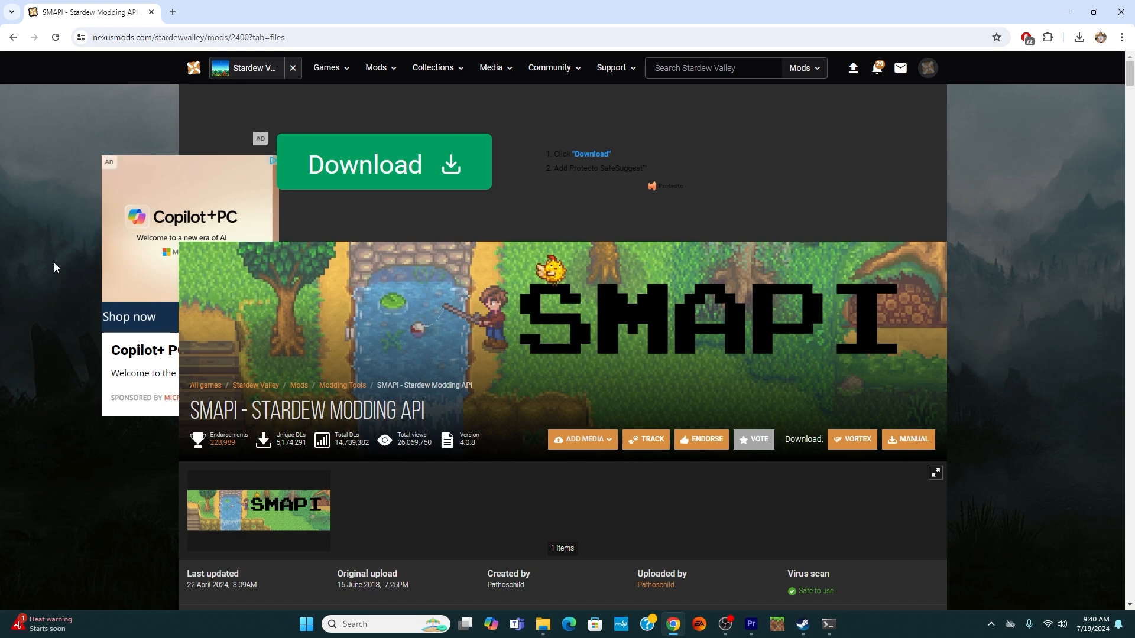
Step: Search Stardew Valley mods and open the required Content Patcher mod in a new tab
{"action": "left_click", "coordinate": [713, 67]}
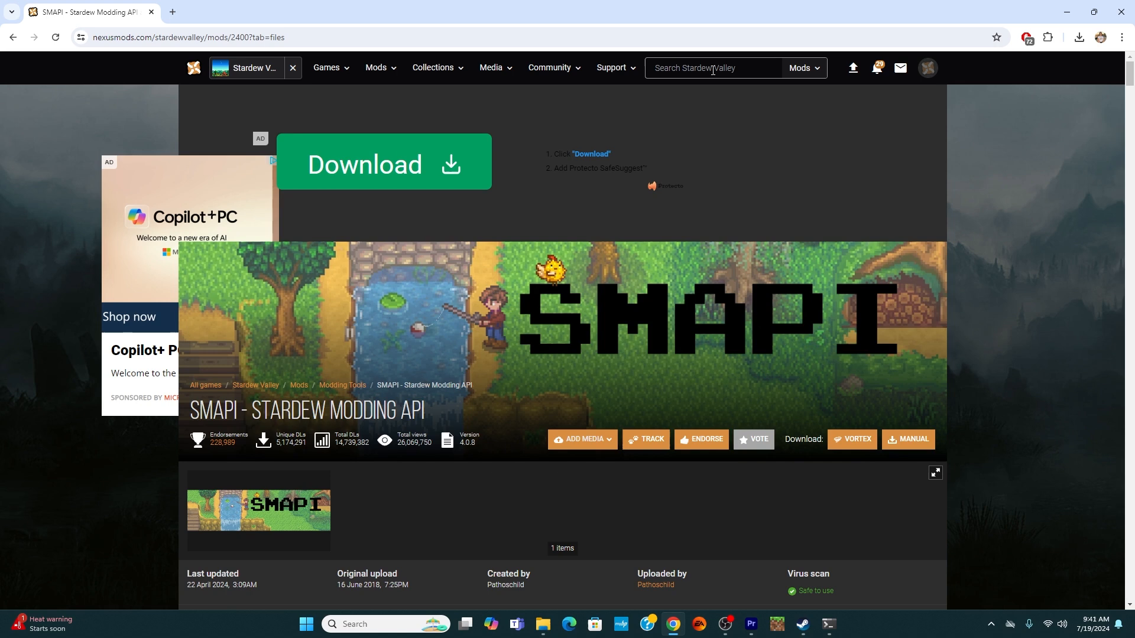
{"action": "left_click", "coordinate": [713, 67]}
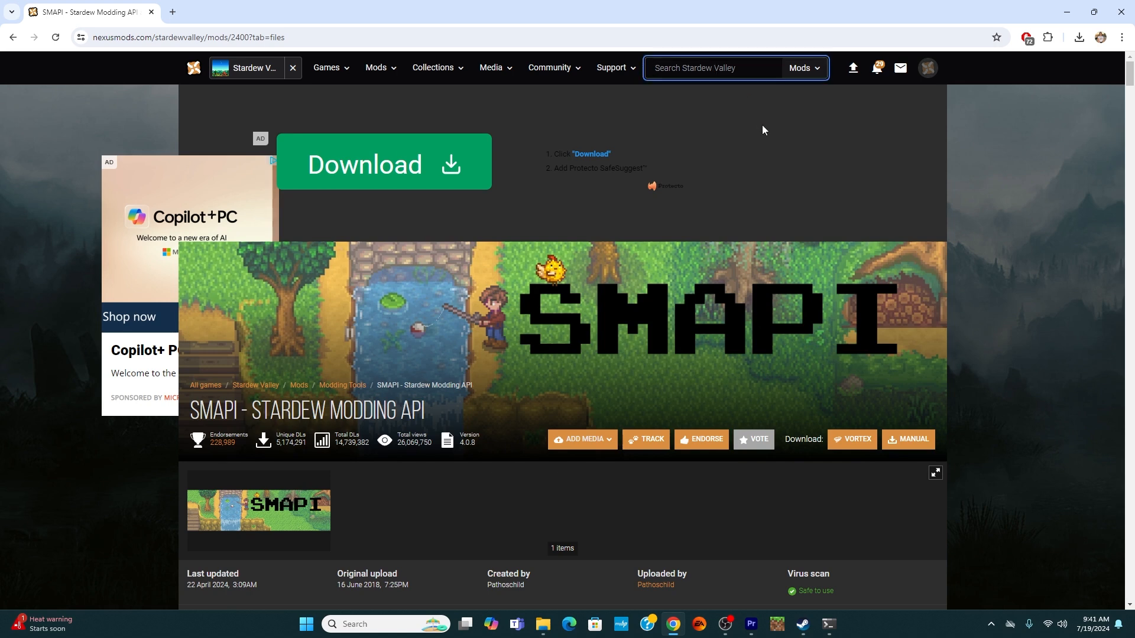
{"action": "type", "text": "s"}
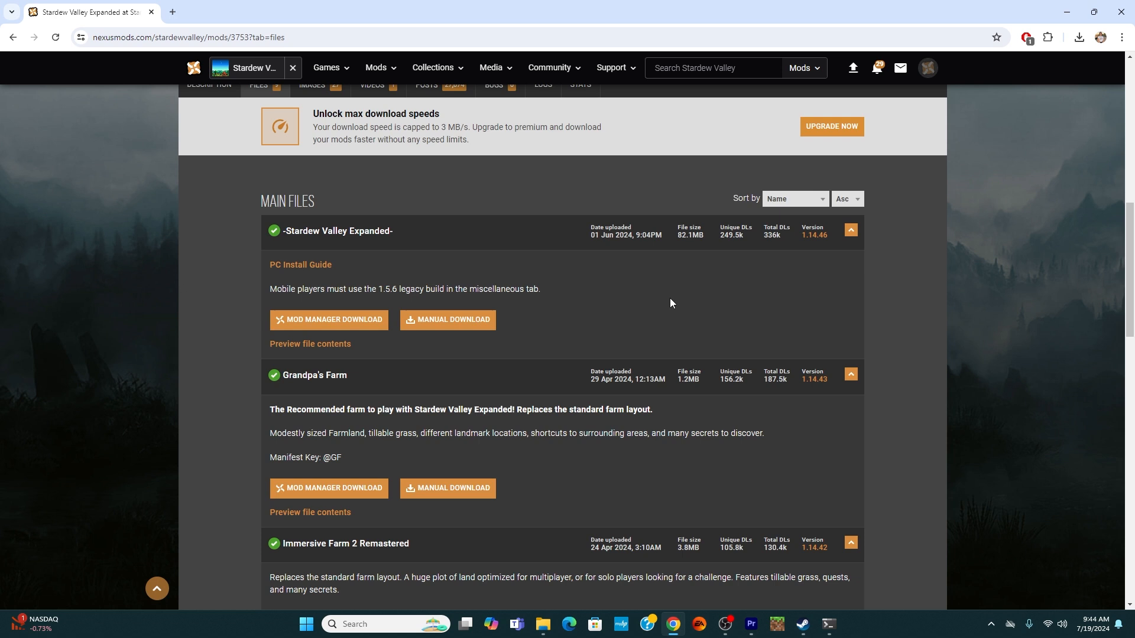
{"action": "mouse_move", "coordinate": [627, 288]}
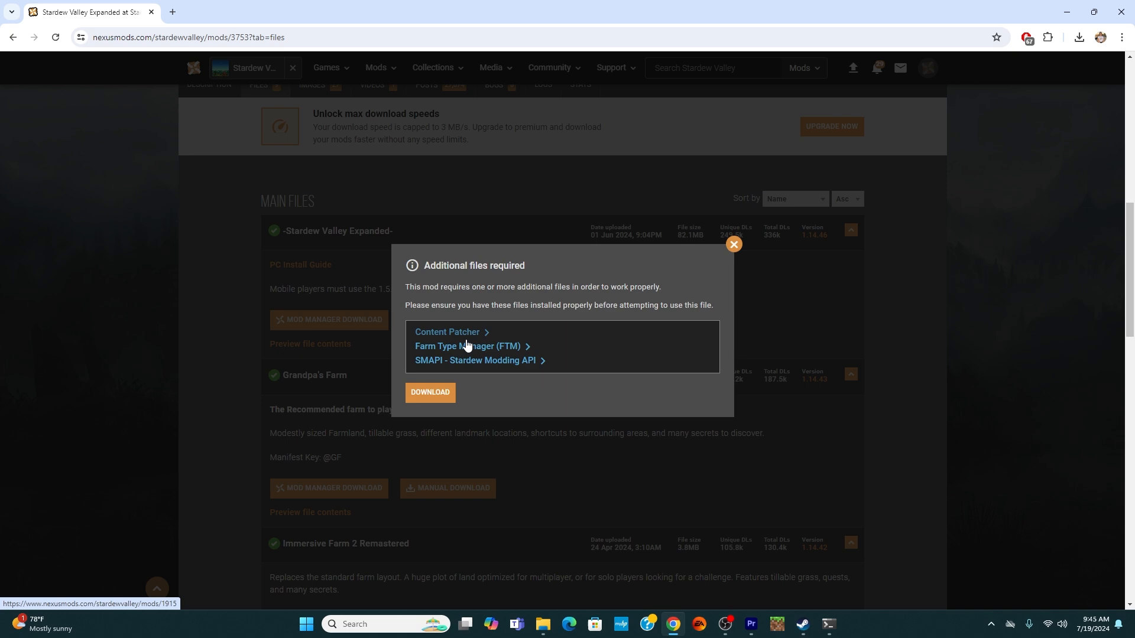
{"action": "left_click", "coordinate": [447, 332]}
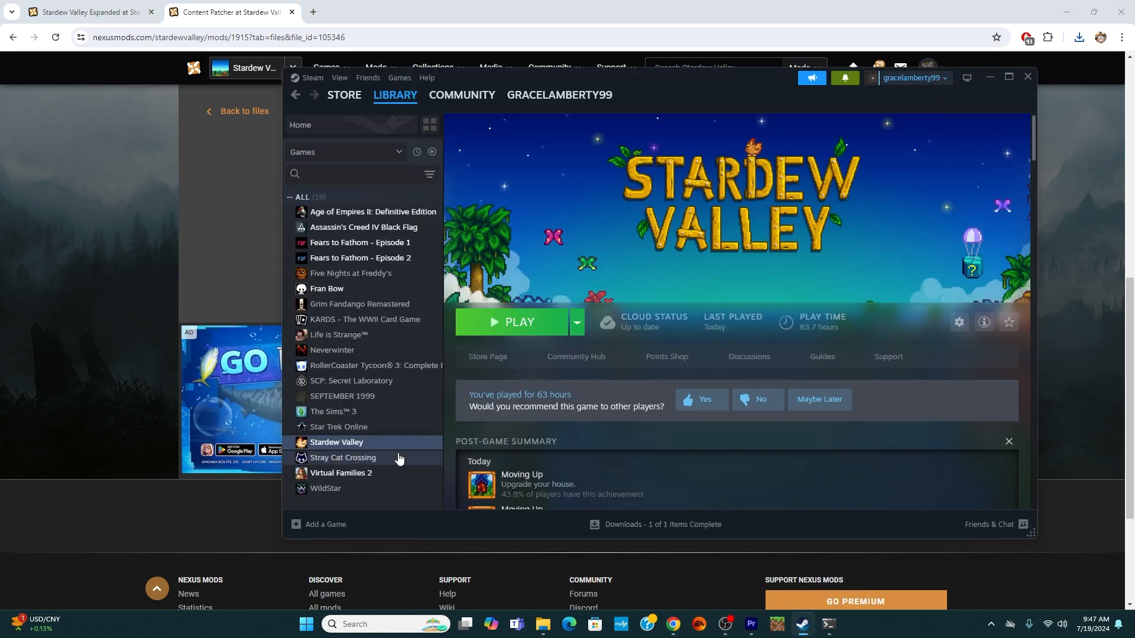
Step: Browse Stardew Valley's local files and drag the Content Patcher folder into Mods
{"action": "right_click", "coordinate": [336, 442]}
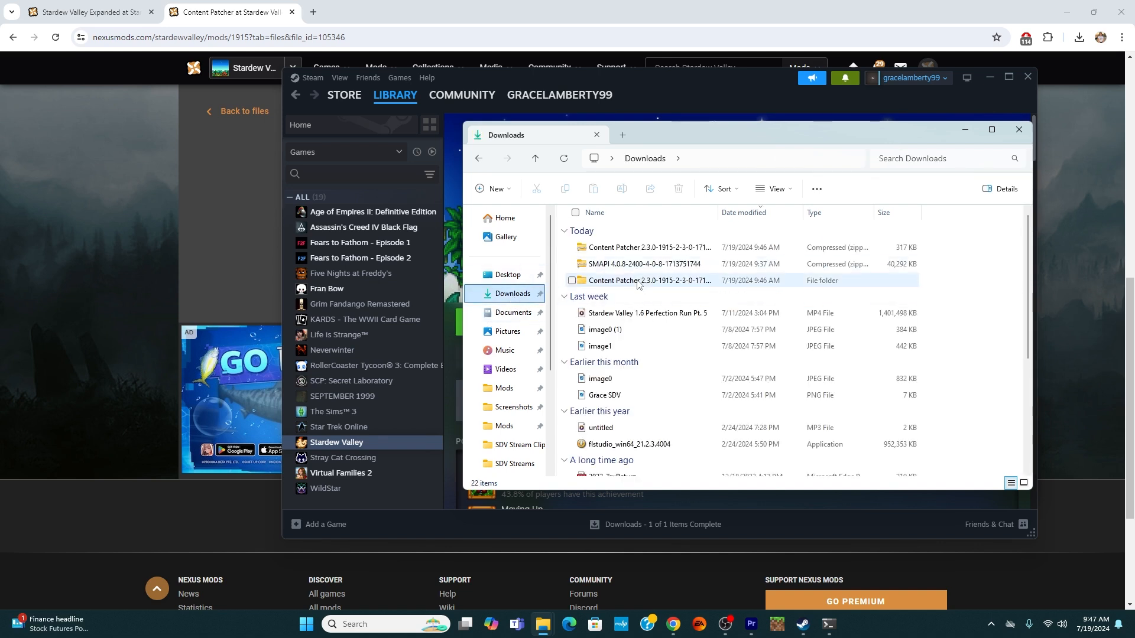
{"action": "left_click_drag", "start_coordinate": [637, 281], "coordinate": [504, 425]}
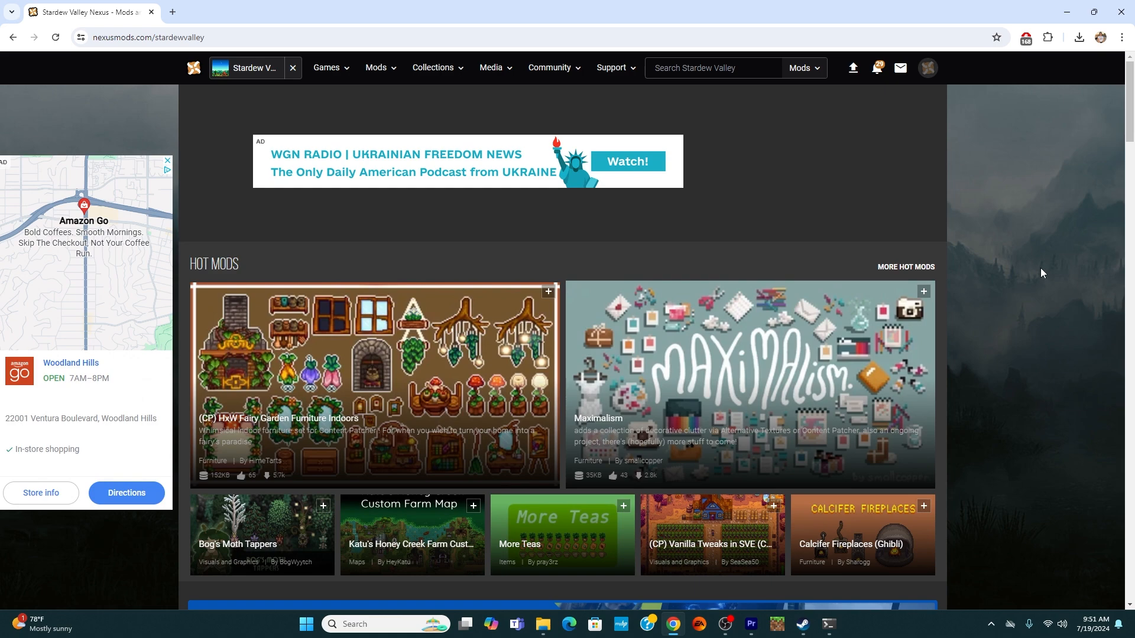
Step: Scroll down the Stardew Valley Nexus home page into the popular mods listing
{"action": "scroll", "scroll_direction": "down", "scroll_amount": 3}
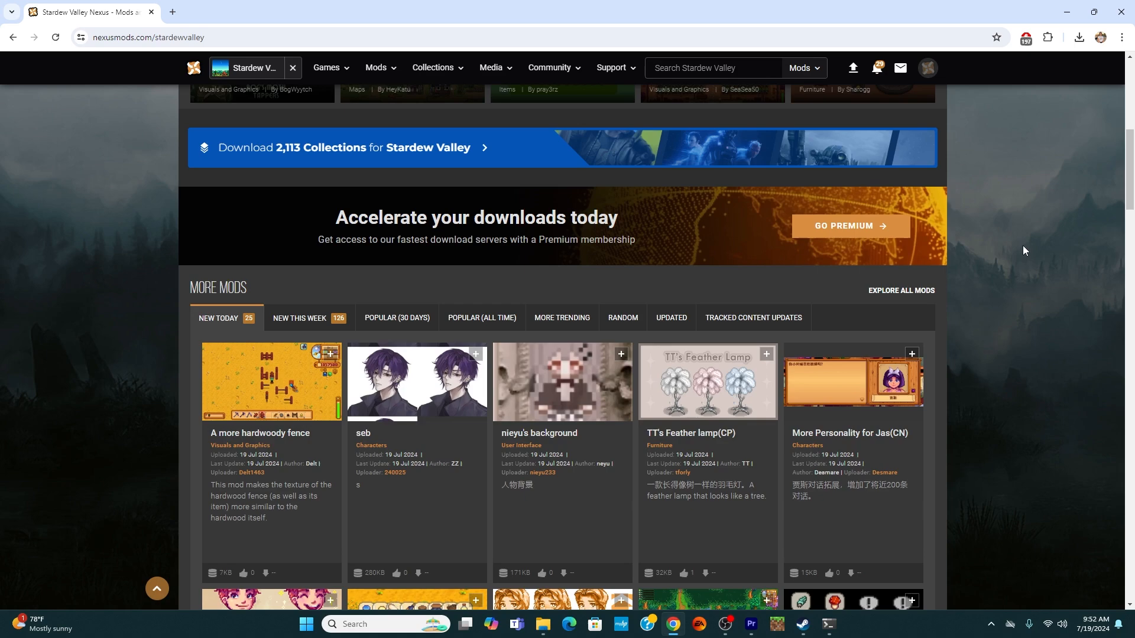
{"action": "mouse_move", "coordinate": [967, 334]}
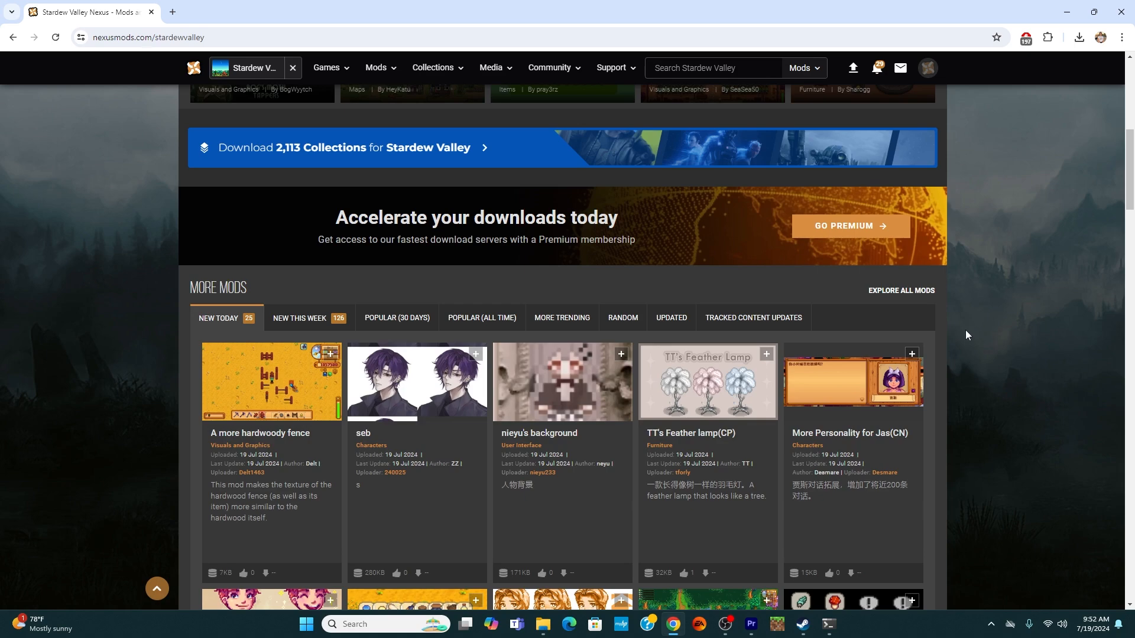
{"action": "scroll", "scroll_direction": "down", "scroll_amount": 3}
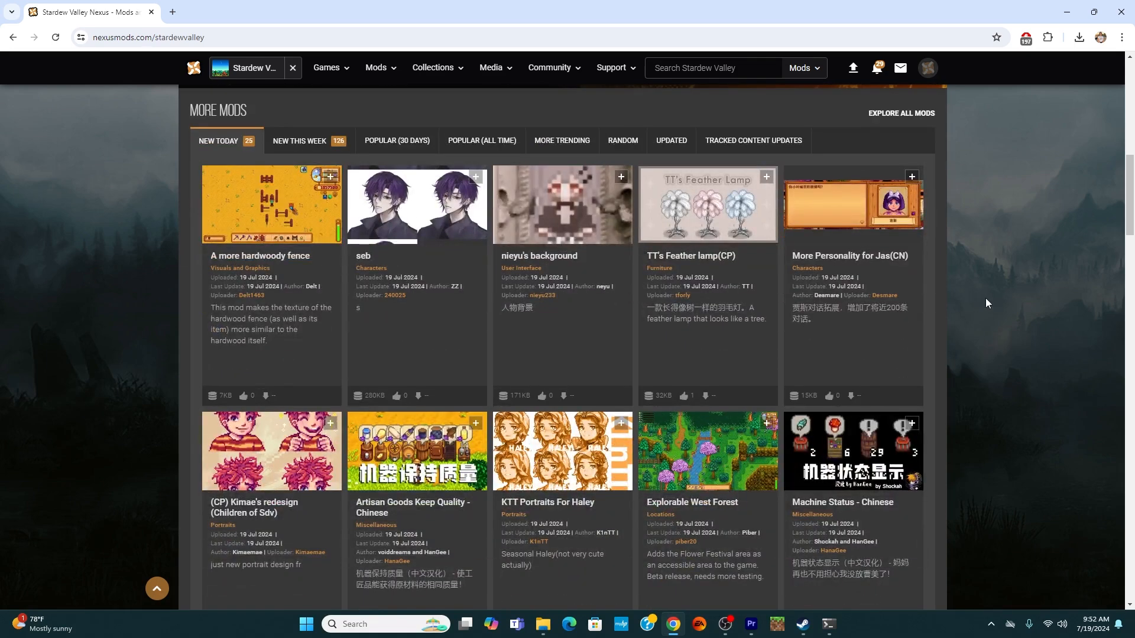
{"action": "scroll", "scroll_direction": "down", "scroll_amount": 3}
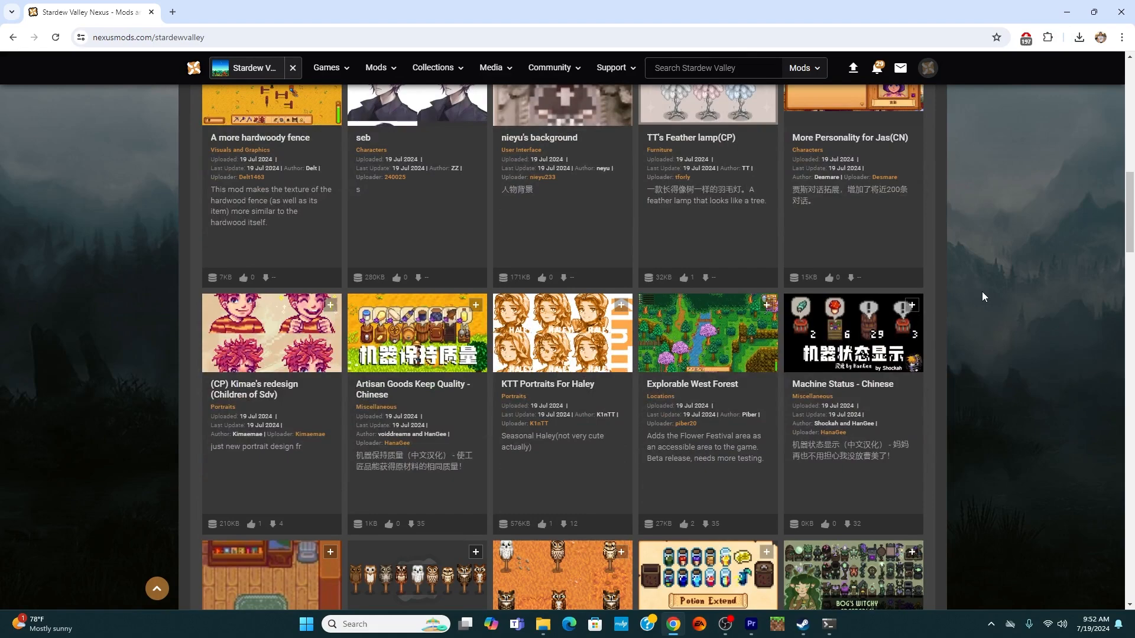
{"action": "scroll", "scroll_direction": "down", "scroll_amount": 3}
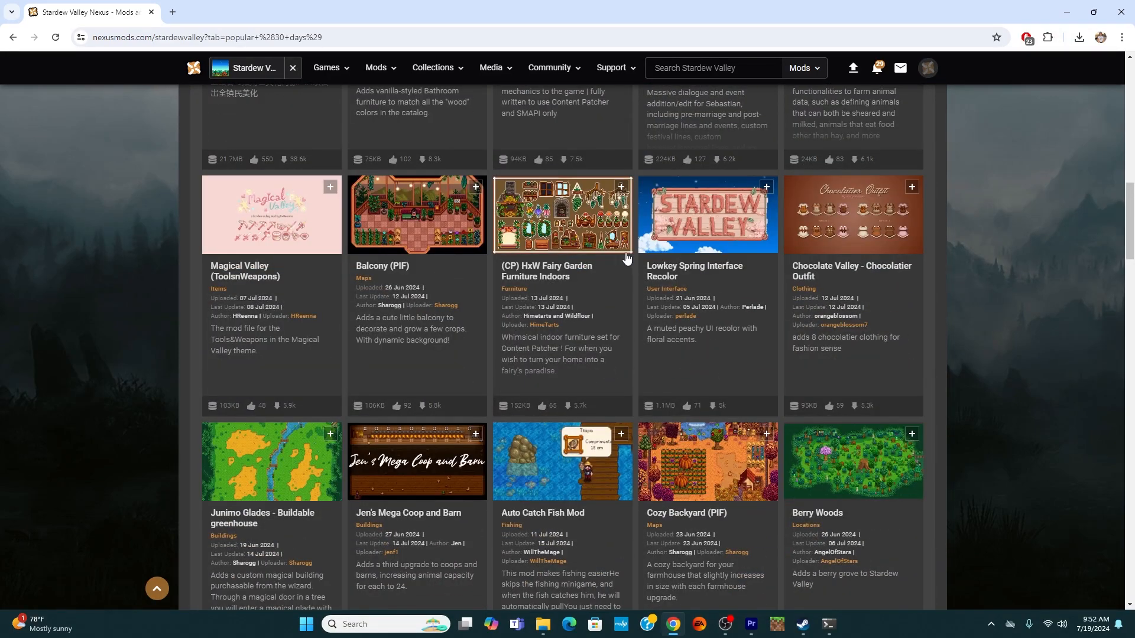
{"action": "mouse_move", "coordinate": [589, 283]}
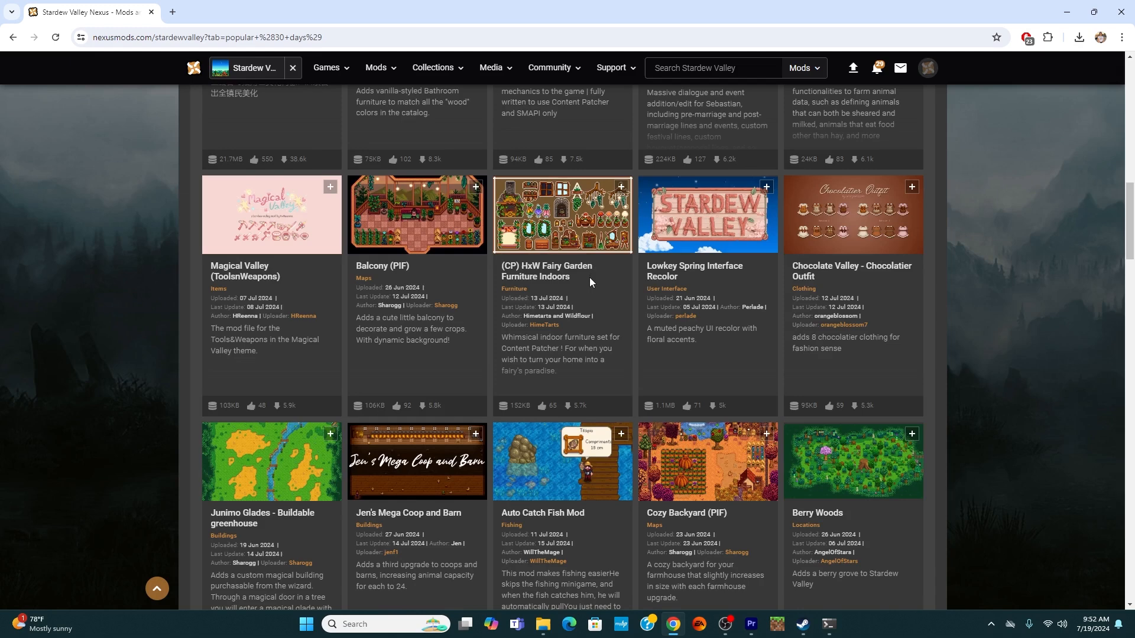
{"action": "mouse_move", "coordinate": [552, 278]}
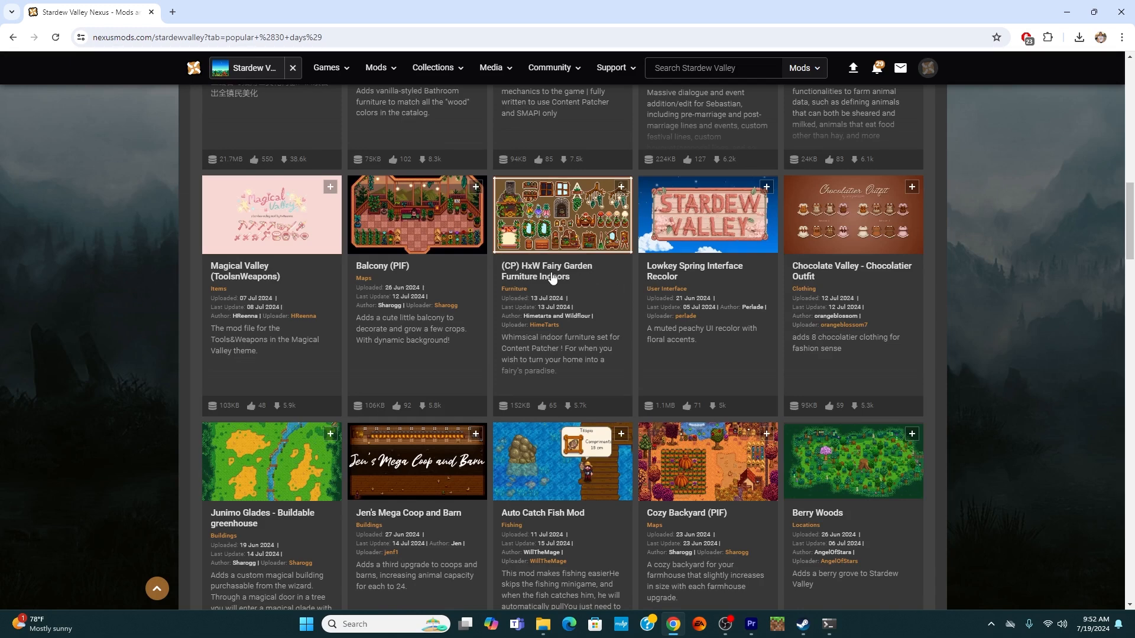
{"action": "mouse_move", "coordinate": [558, 271]}
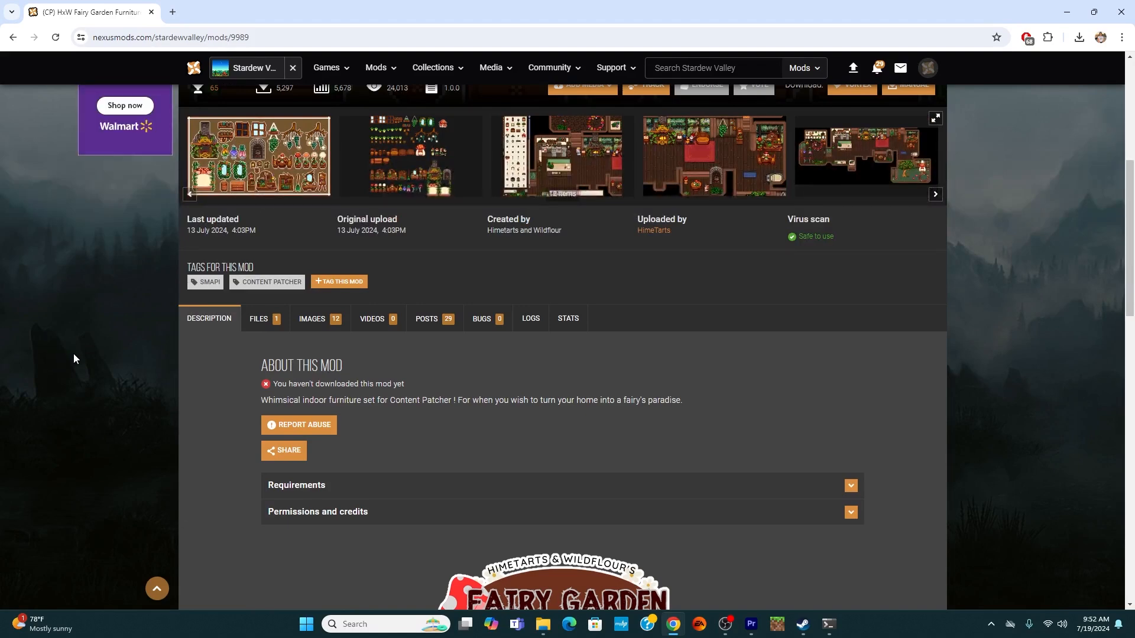
{"action": "scroll", "scroll_direction": "down", "scroll_amount": 3}
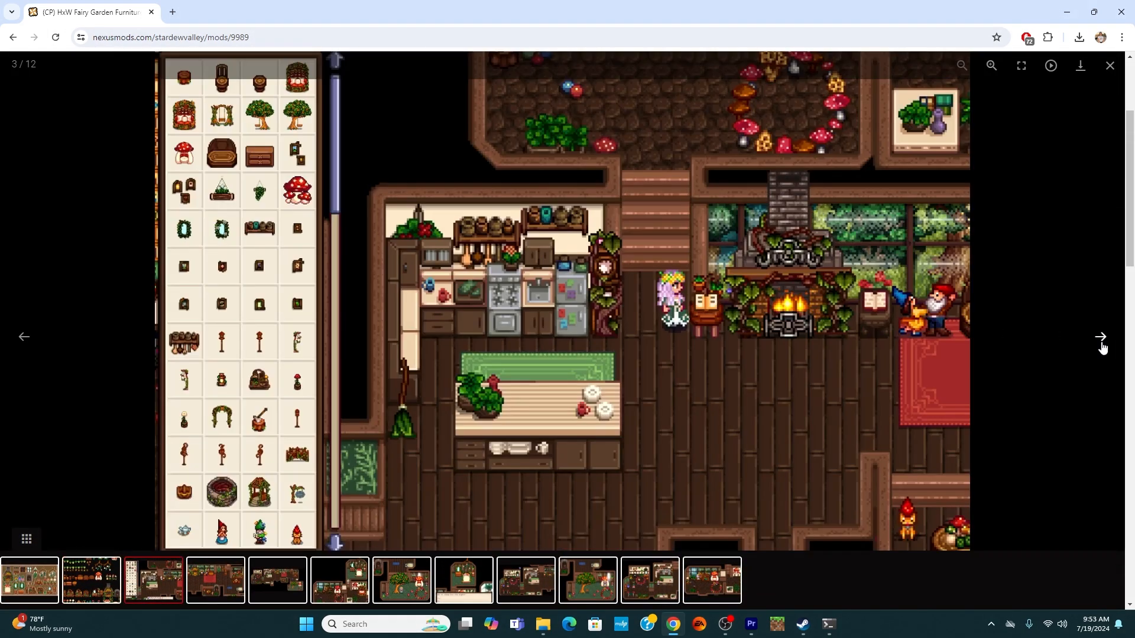
{"action": "left_click", "coordinate": [1108, 65]}
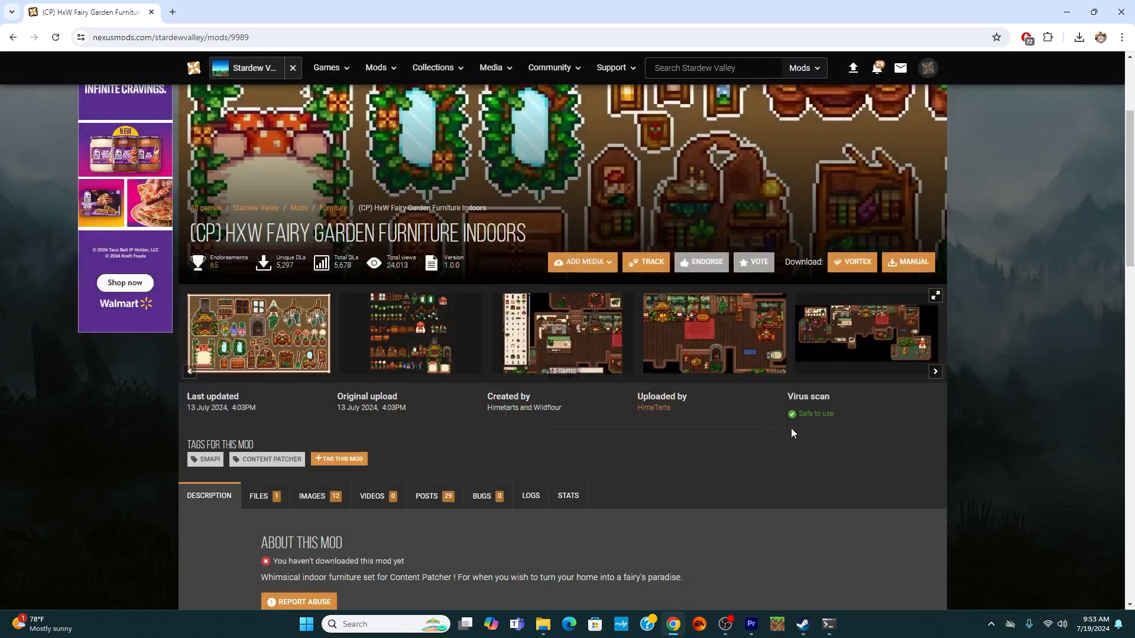
{"action": "scroll", "scroll_direction": "down", "scroll_amount": 3}
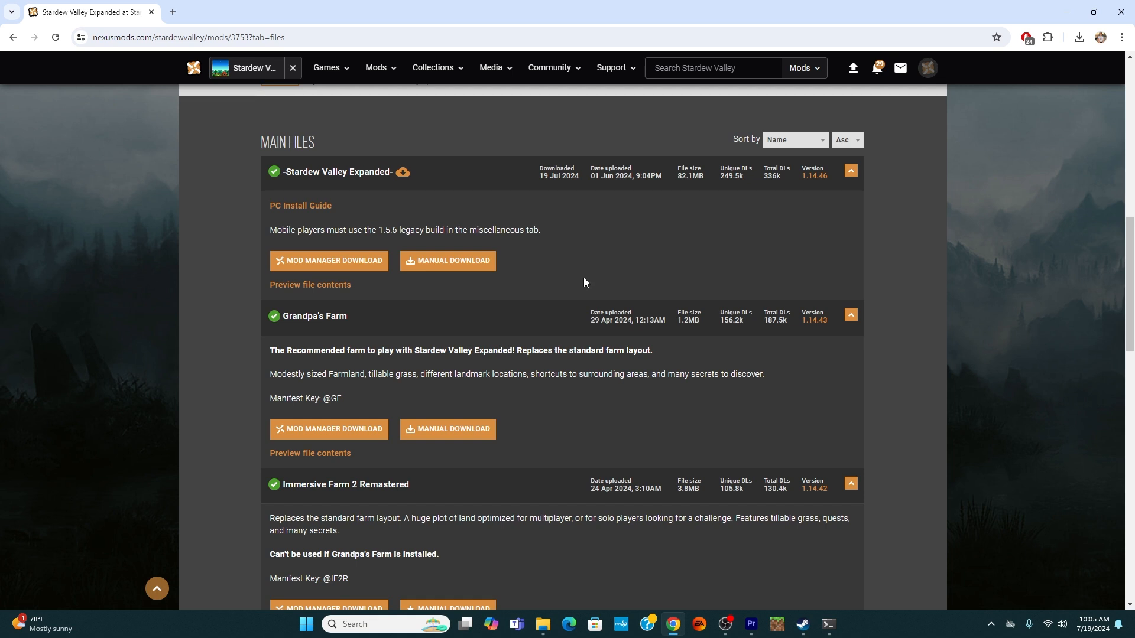
{"action": "mouse_move", "coordinate": [447, 429]}
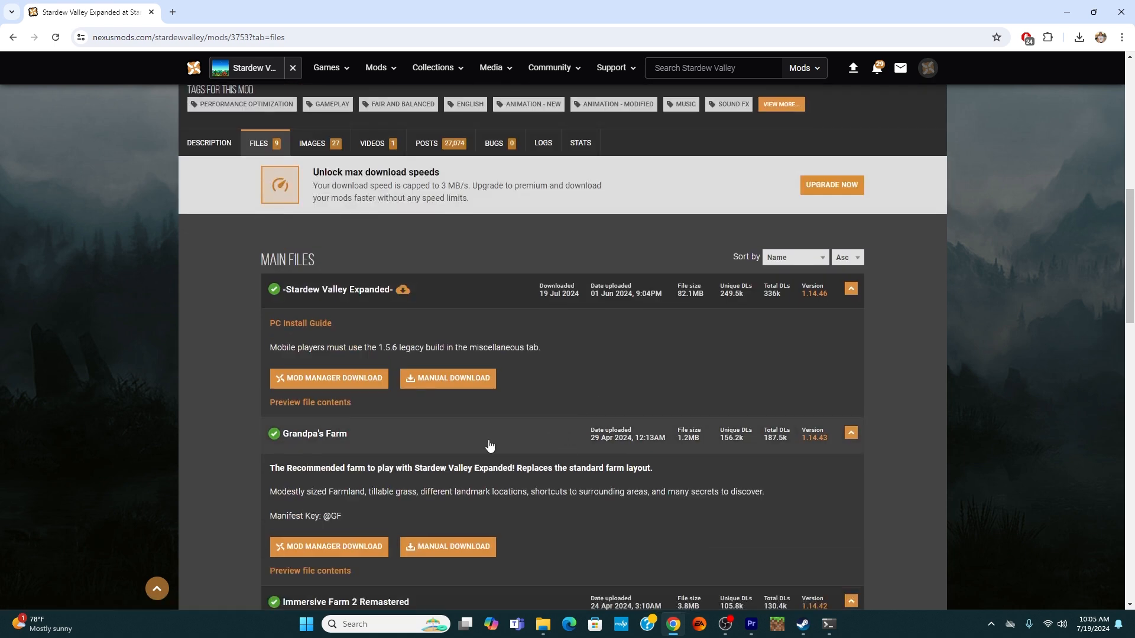
Step: Scroll through Stardew Valley Expanded's Main Files to the already-downloaded main file
{"action": "scroll", "scroll_direction": "down", "scroll_amount": 3}
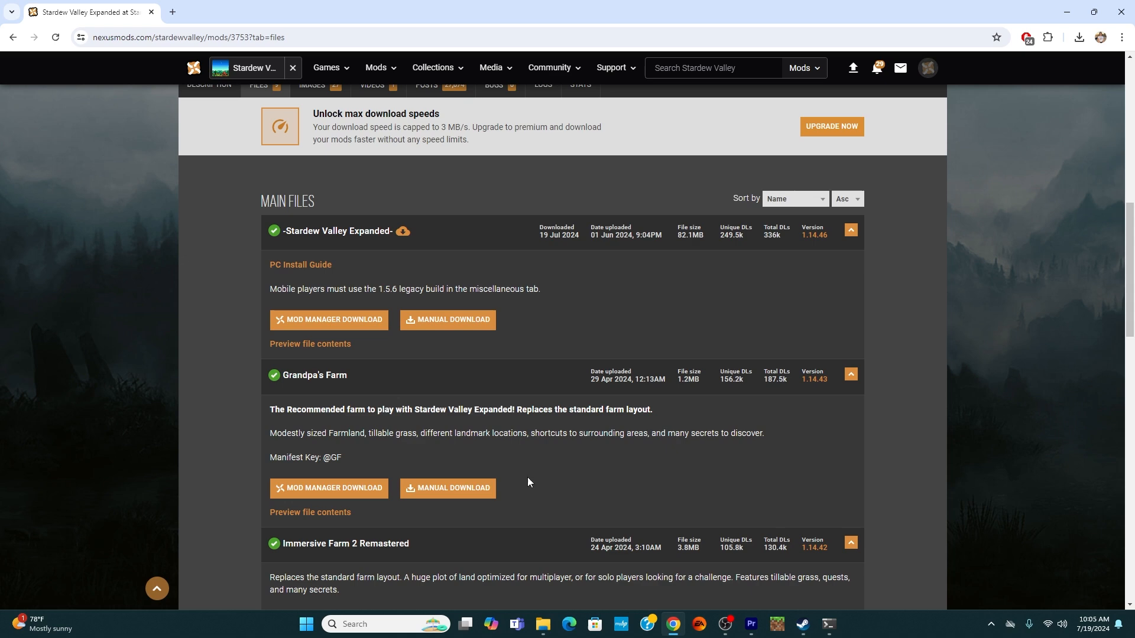
{"action": "mouse_move", "coordinate": [502, 480]}
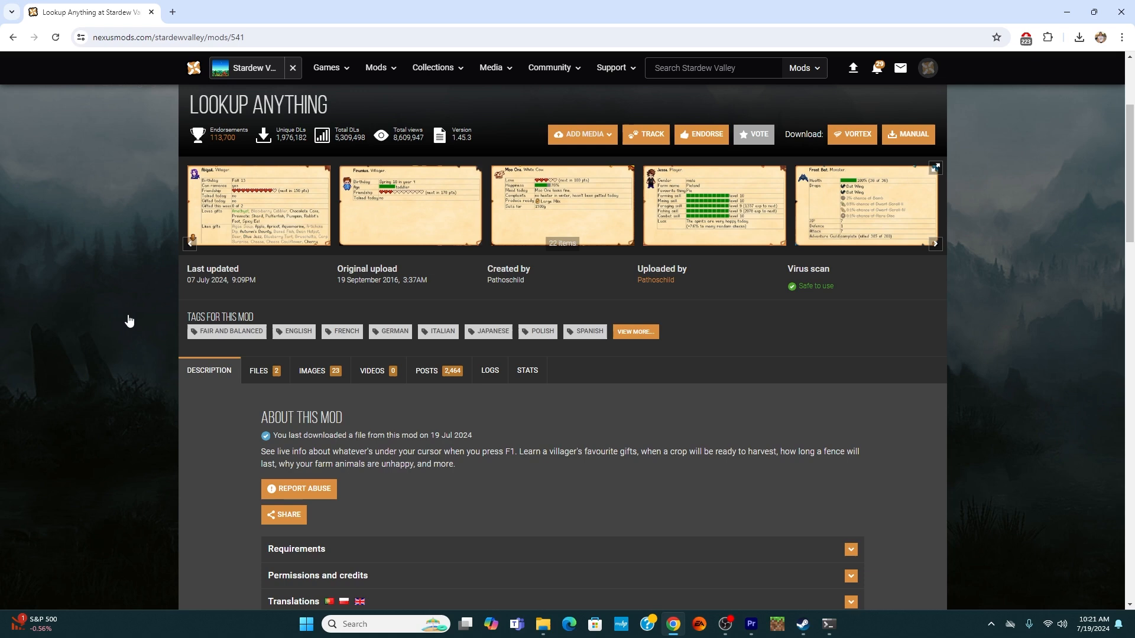
{"action": "mouse_move", "coordinate": [159, 269]}
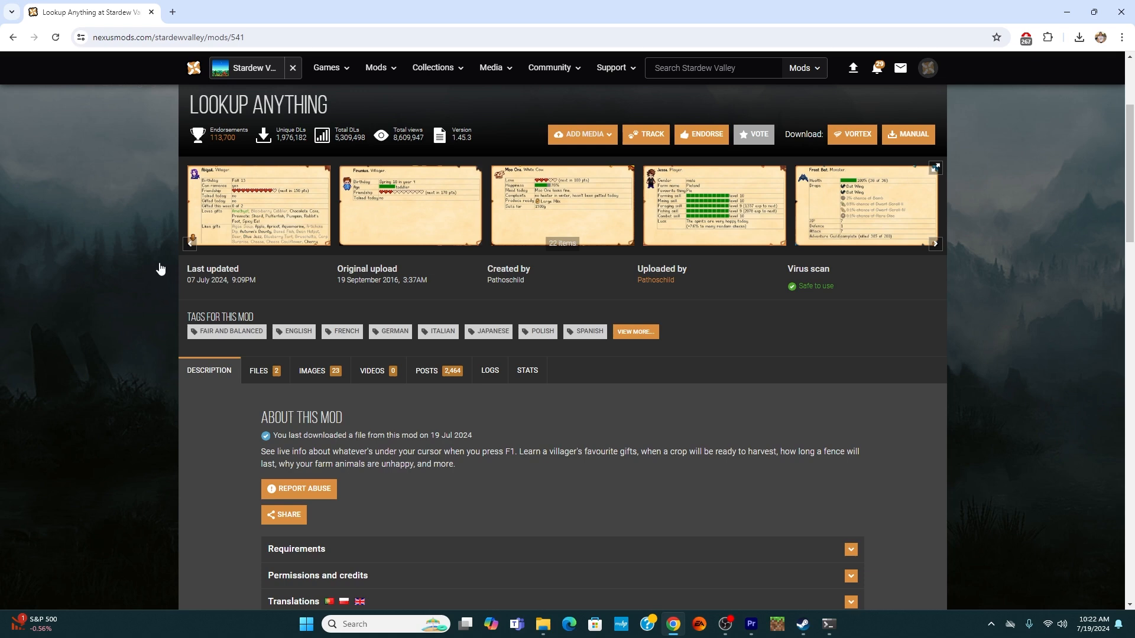
{"action": "mouse_move", "coordinate": [171, 257]}
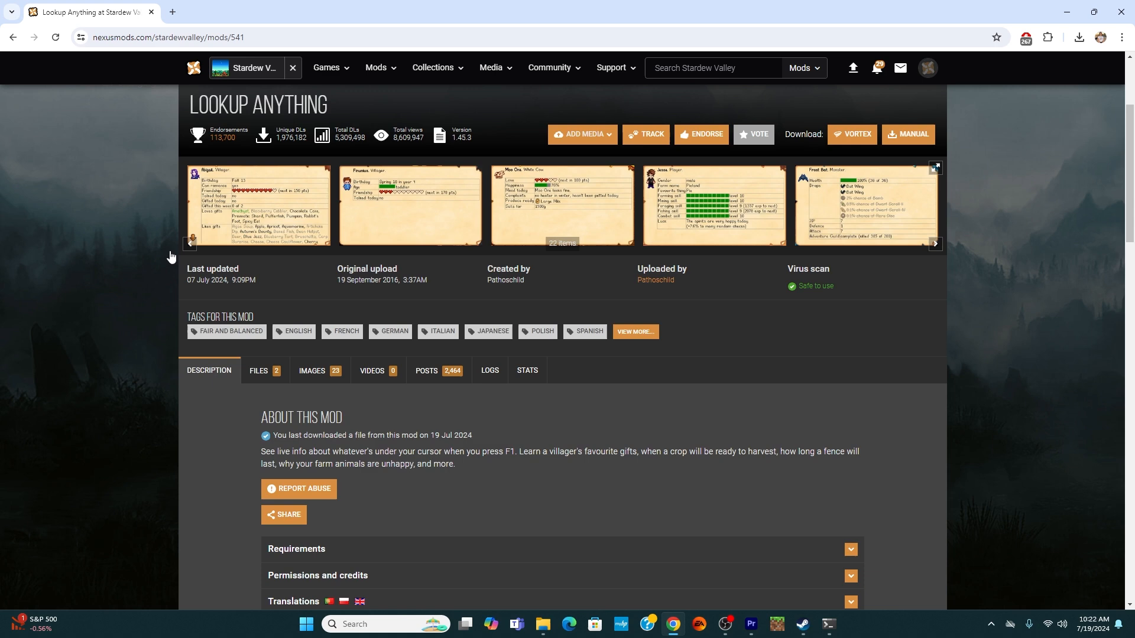
{"action": "mouse_move", "coordinate": [154, 267]}
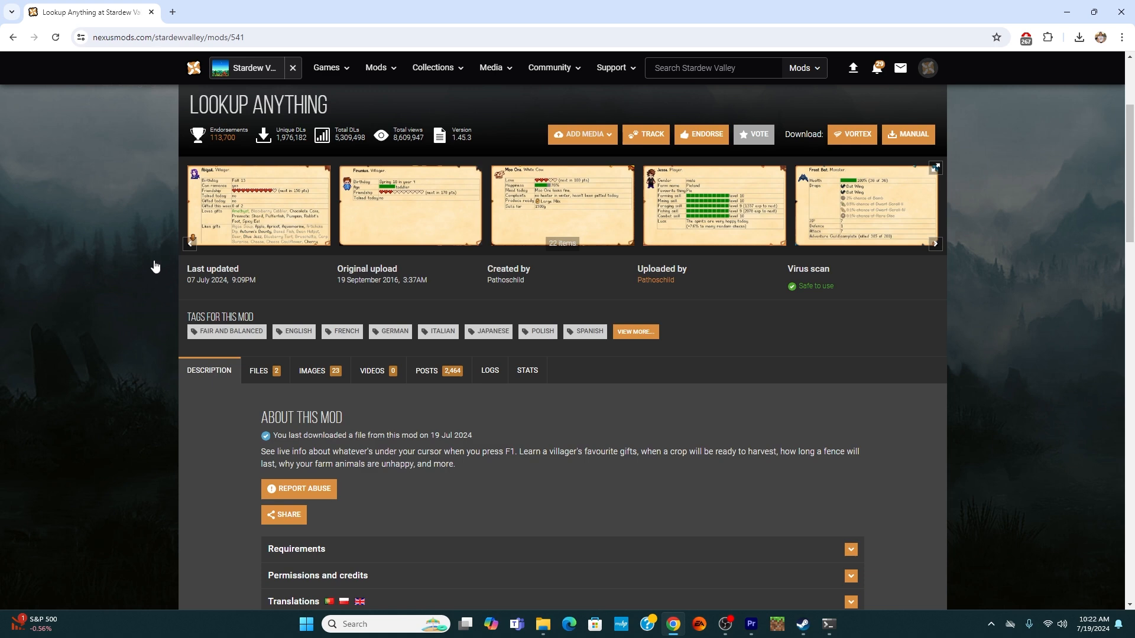